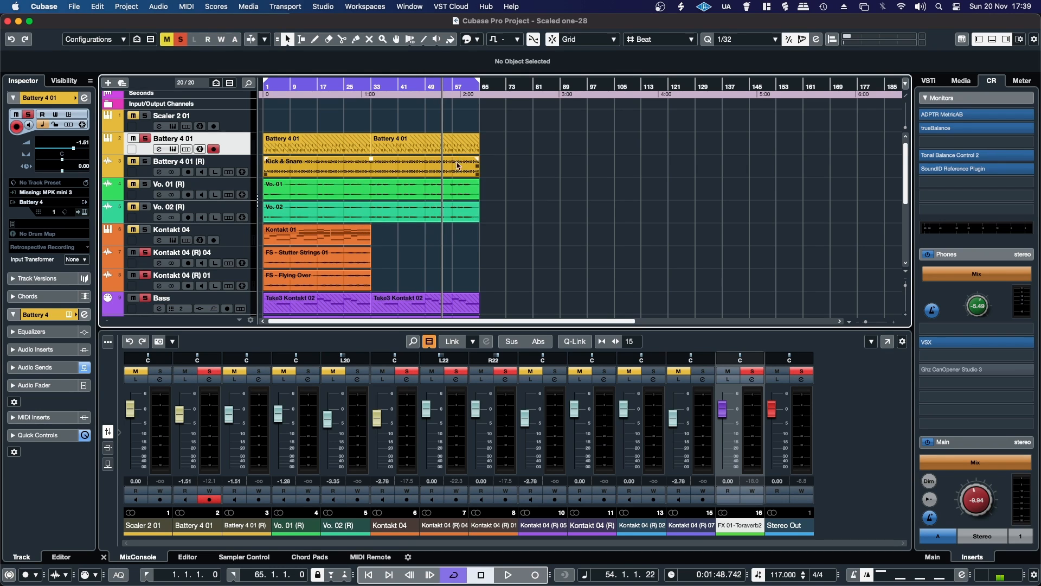
- Select the Scaled One folder in Finder's 2022 folder to see its 1.49 GB size
left_click(370, 193)
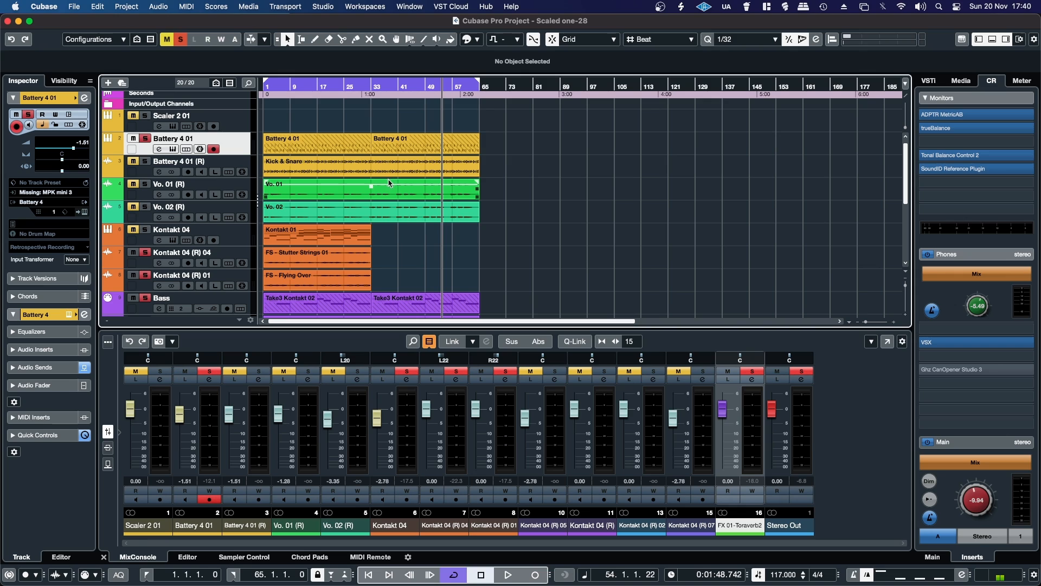
left_click(146, 195)
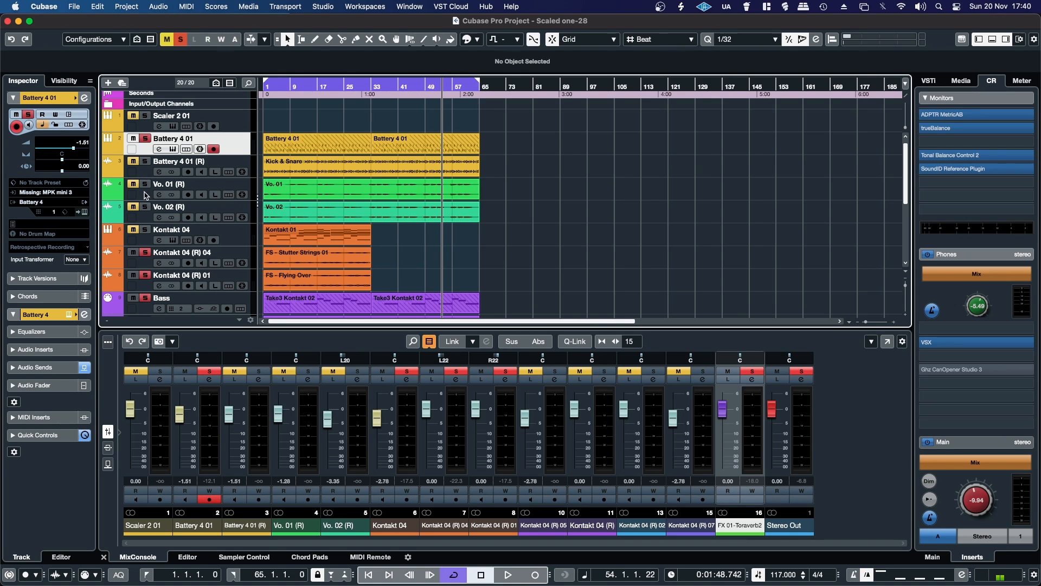
left_click(342, 194)
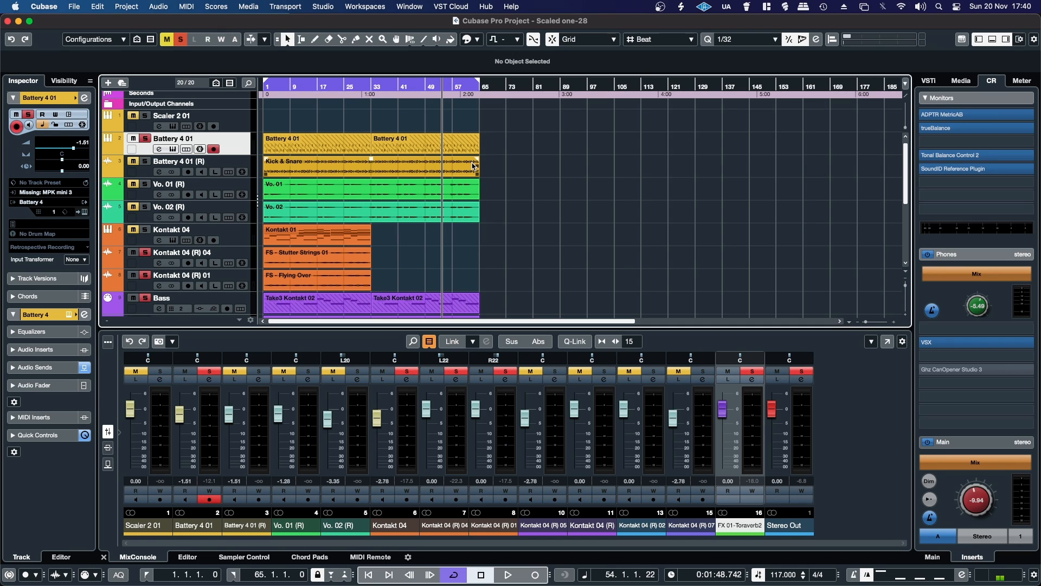
left_click(430, 193)
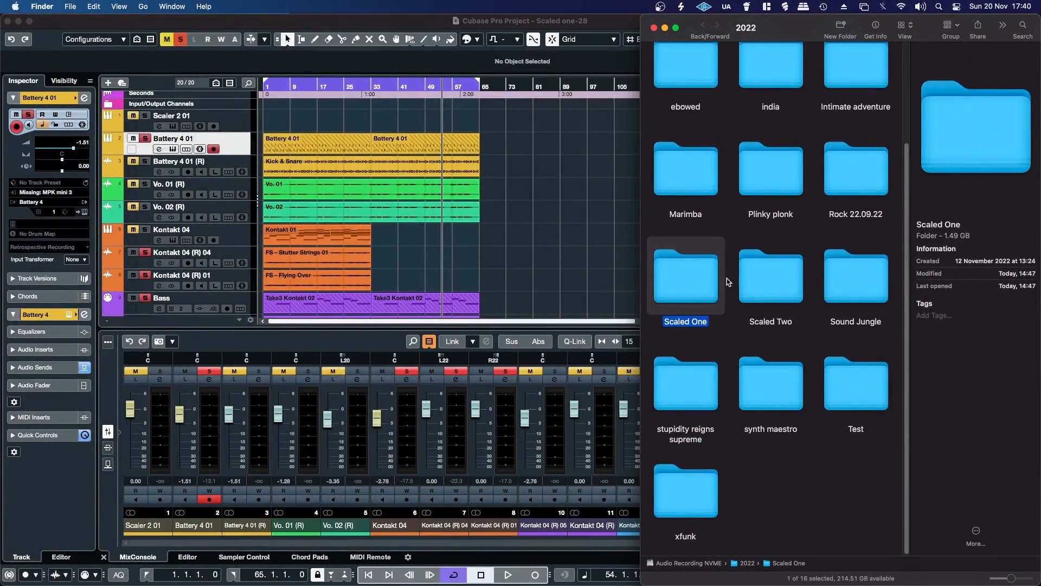
mouse_move(977, 311)
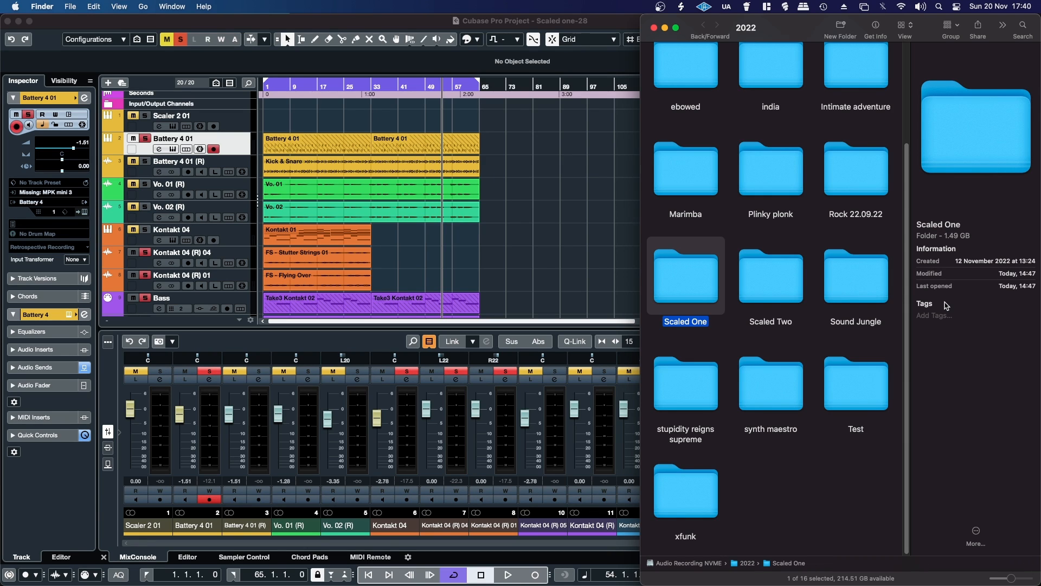
mouse_move(987, 269)
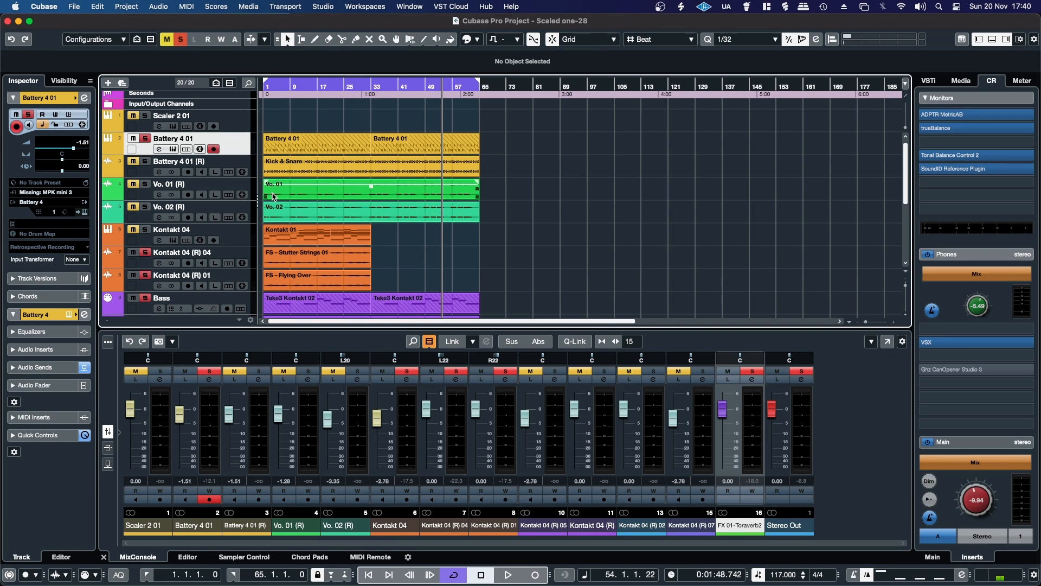
mouse_move(327, 196)
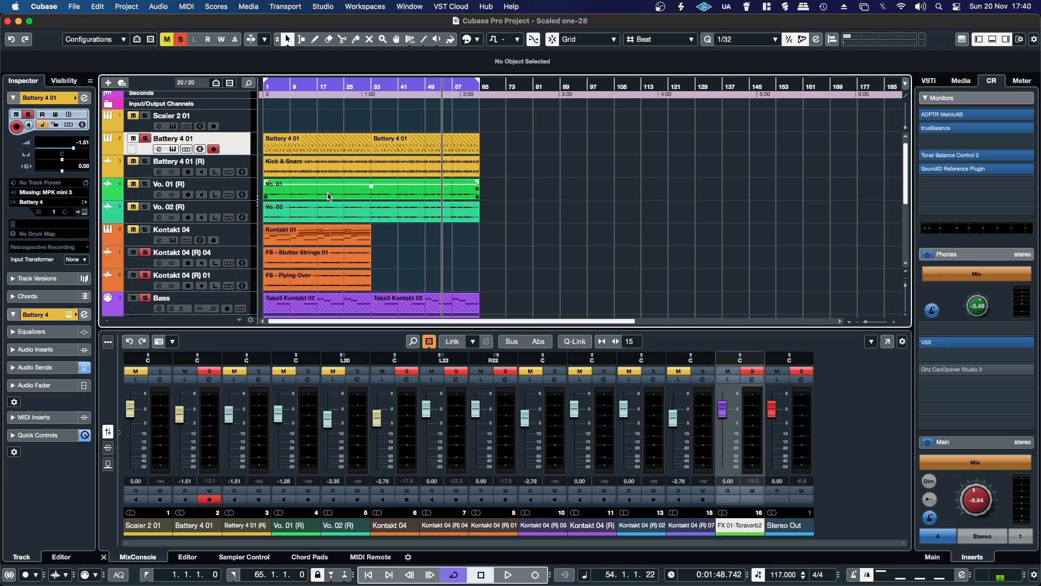
- Return to the Scaled one-28 project, select the Vo. events, and bring up the Media menu
left_click(352, 212)
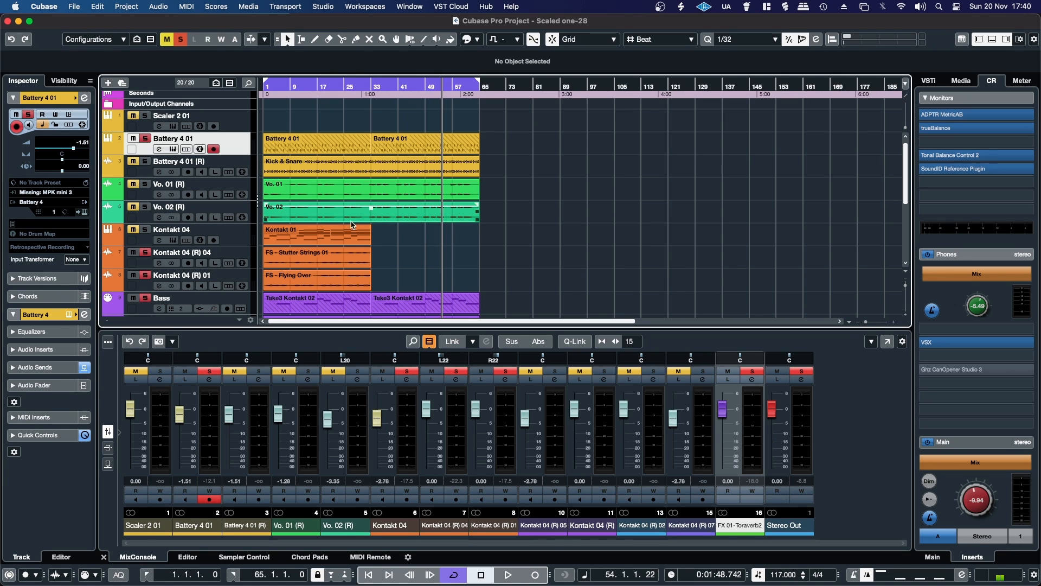
scroll("down", 3)
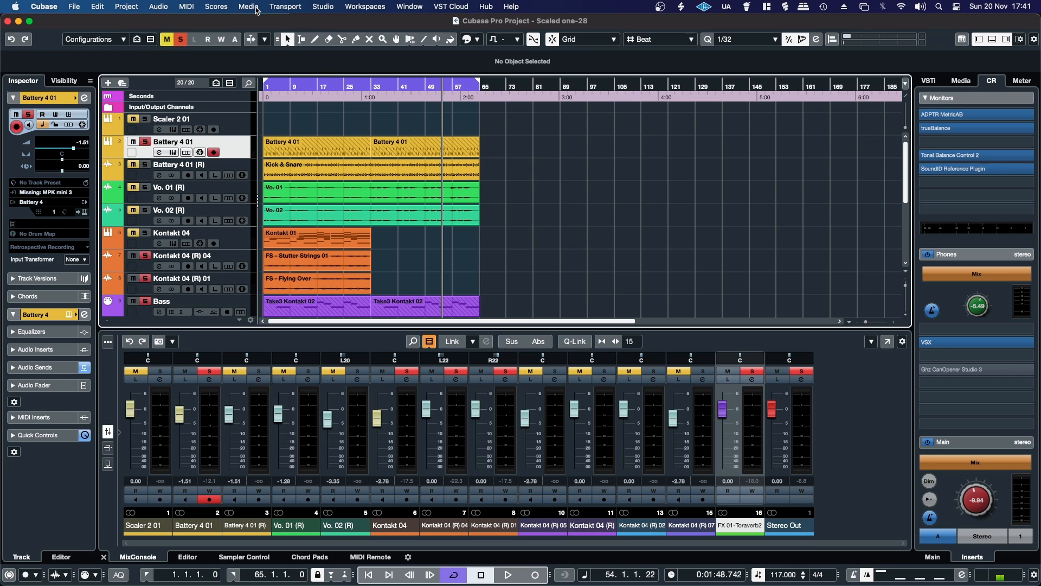
left_click(248, 6)
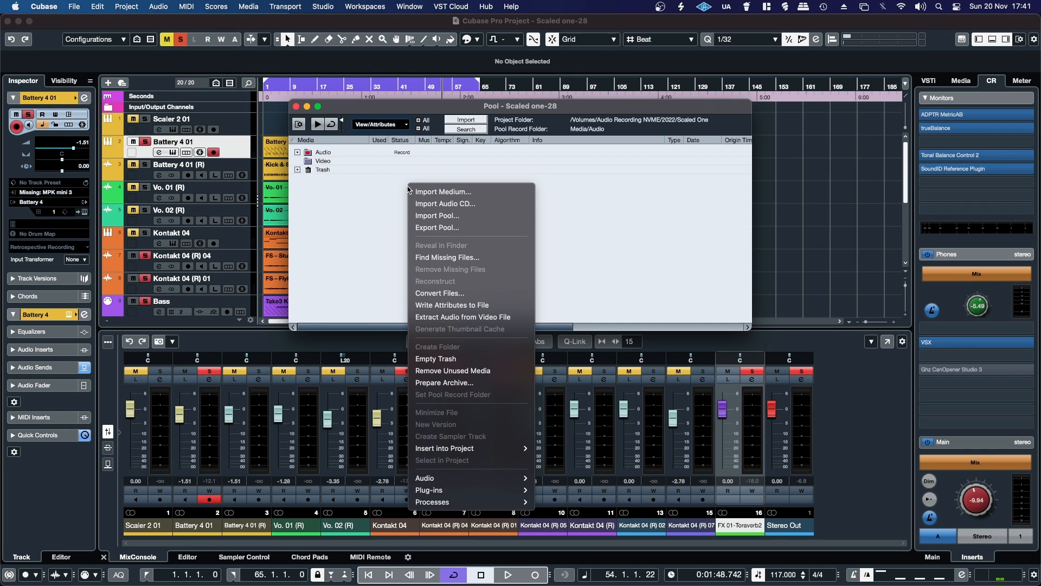
mouse_move(453, 370)
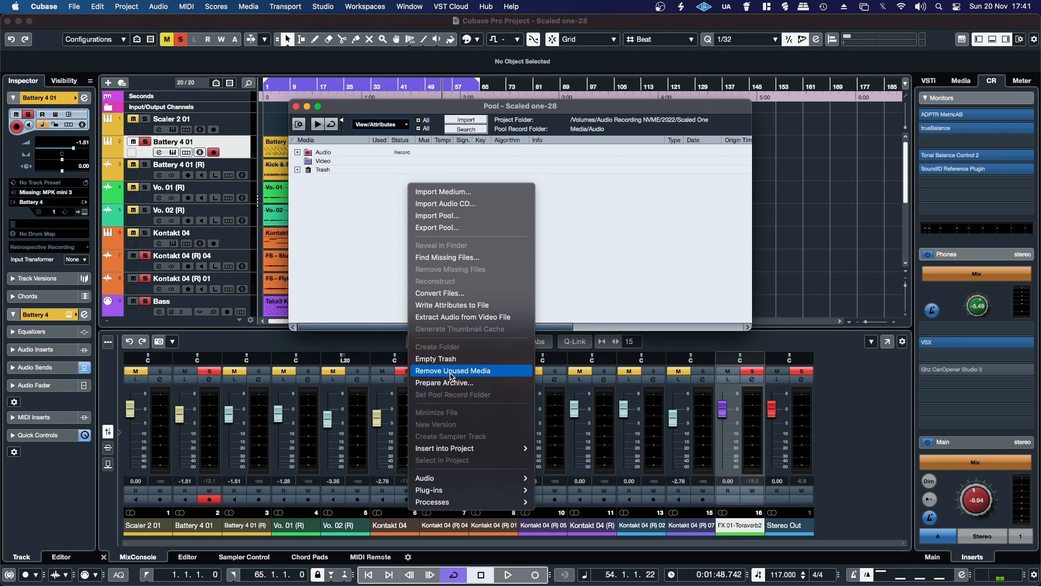
- Run Remove Unused Media, sending the unused files to the Pool's Trash
left_click(452, 370)
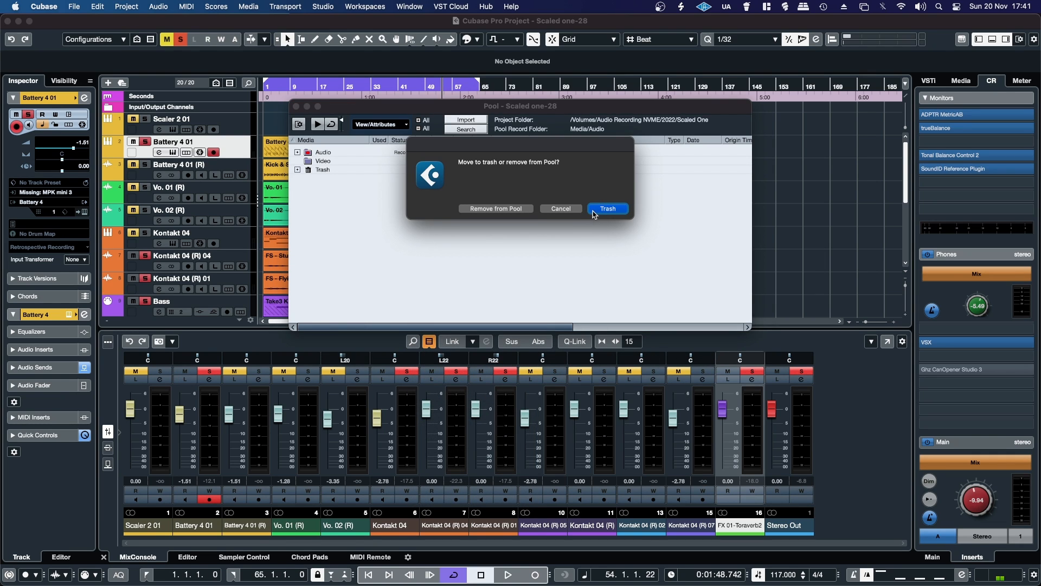
left_click(606, 208)
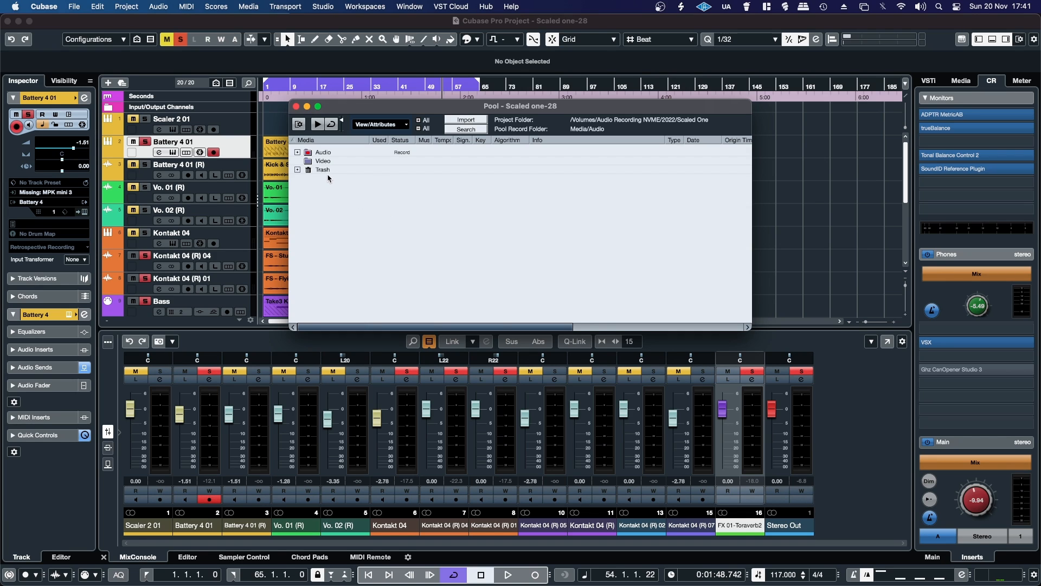
- Empty the Pool's Trash and erase the trashed files from disk
right_click(323, 169)
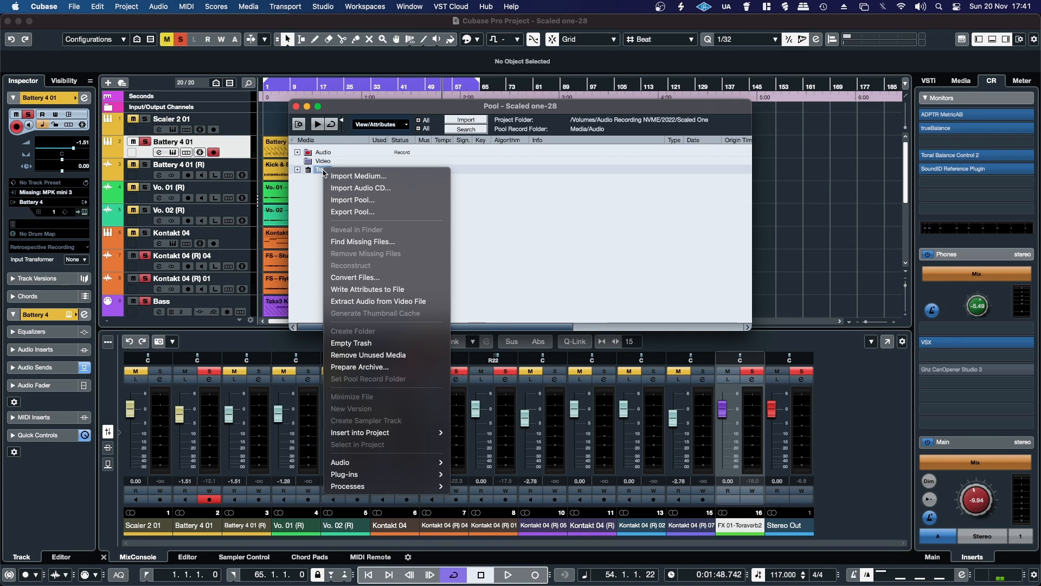
mouse_move(355, 343)
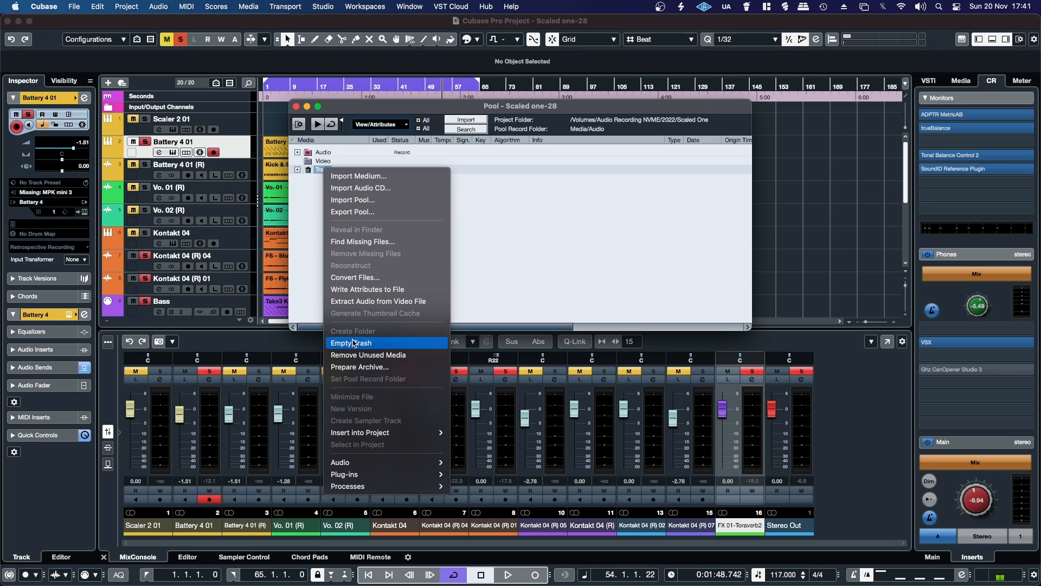
left_click(350, 343)
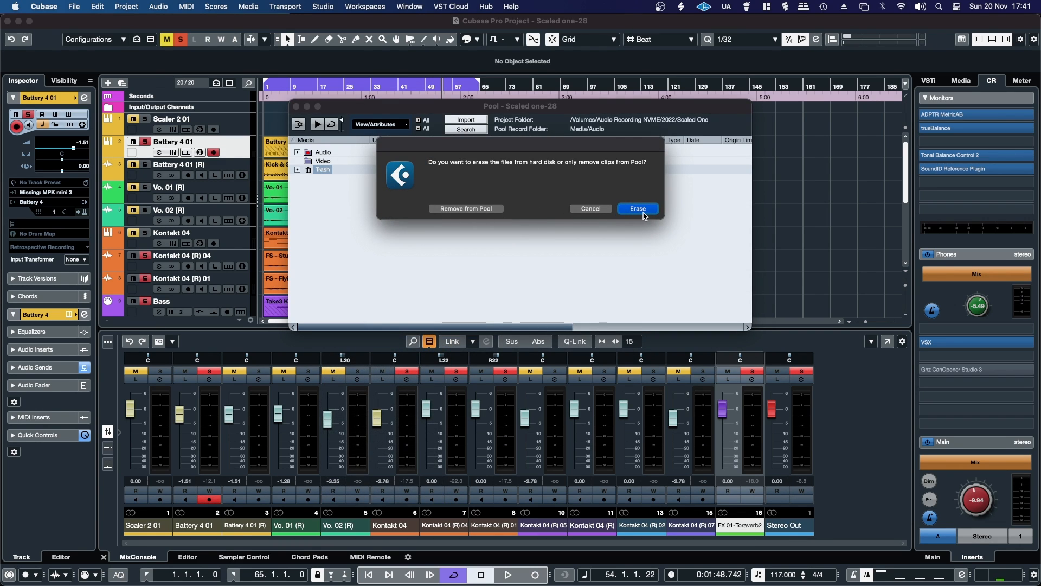
left_click(637, 208)
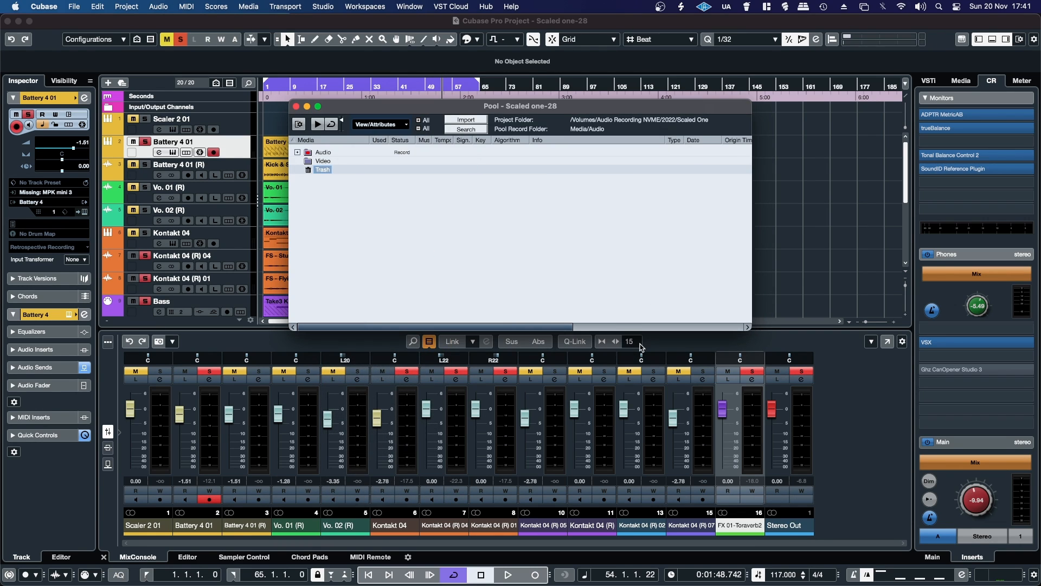
mouse_move(550, 310)
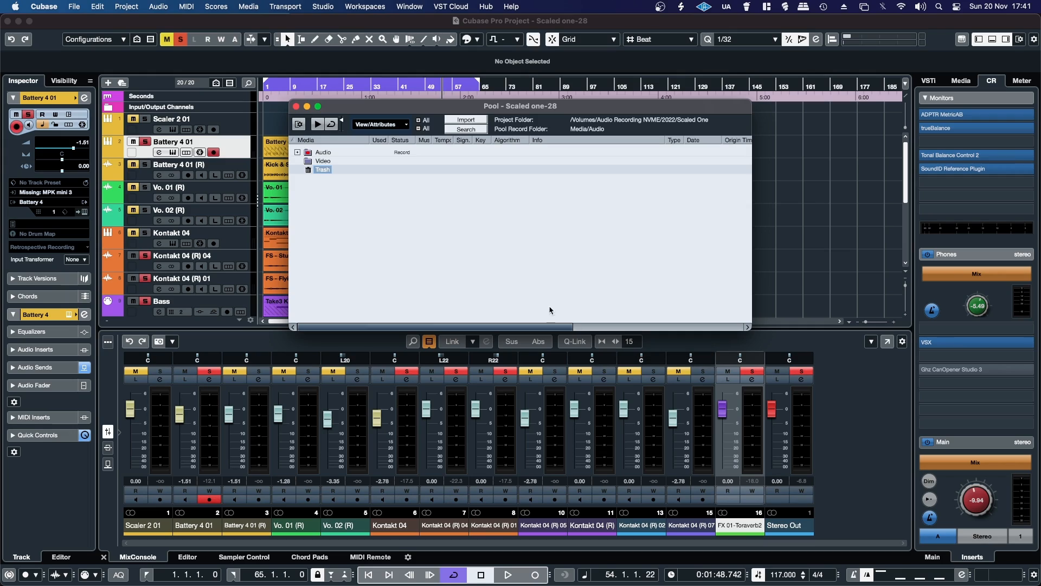
left_click(296, 106)
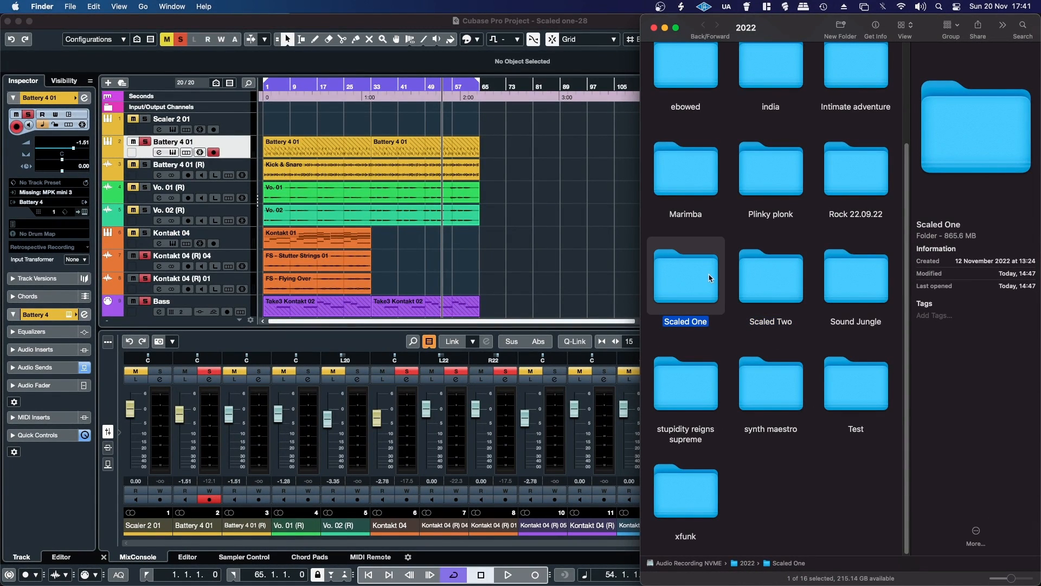
mouse_move(686, 285)
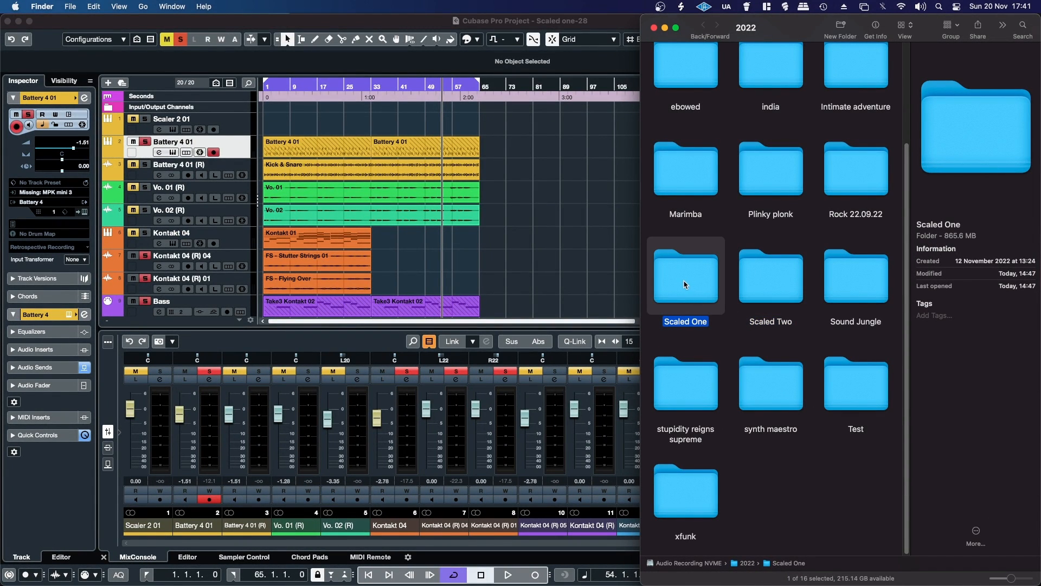
mouse_move(961, 369)
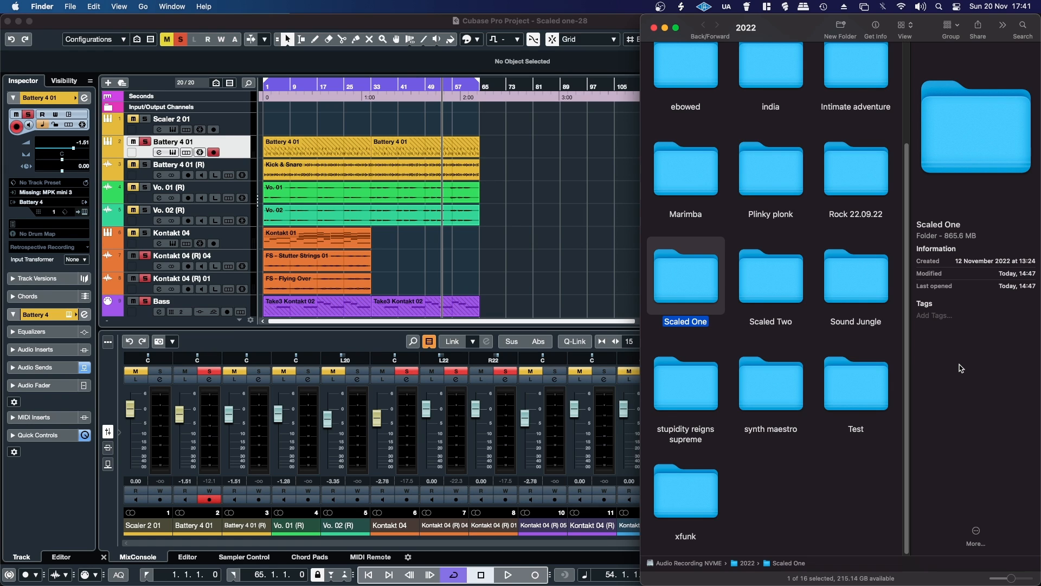
mouse_move(743, 364)
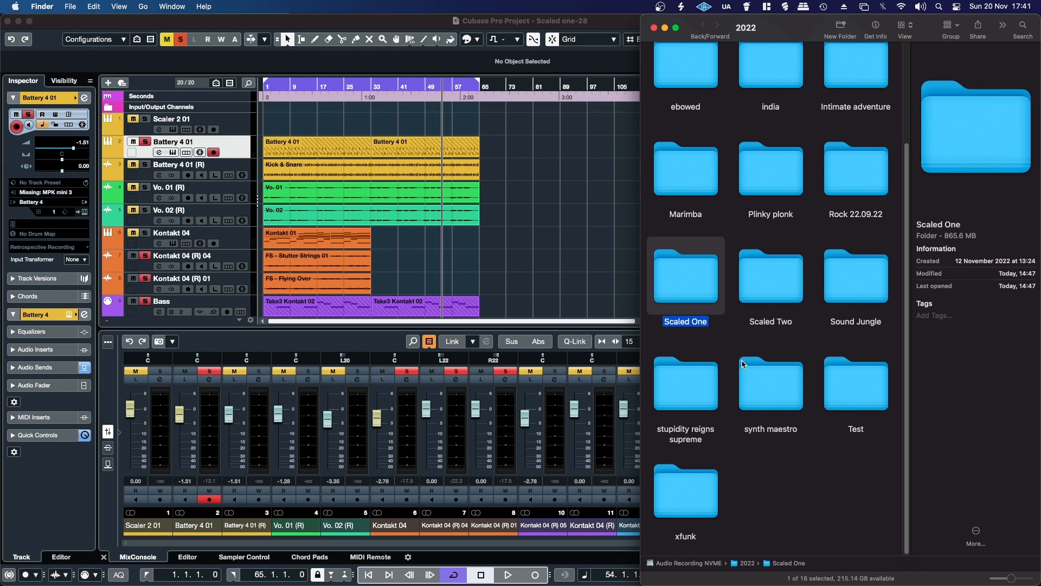
- Confirm the Scaled One folder now measures 865.6 MB, then return to Cubase
left_click(505, 21)
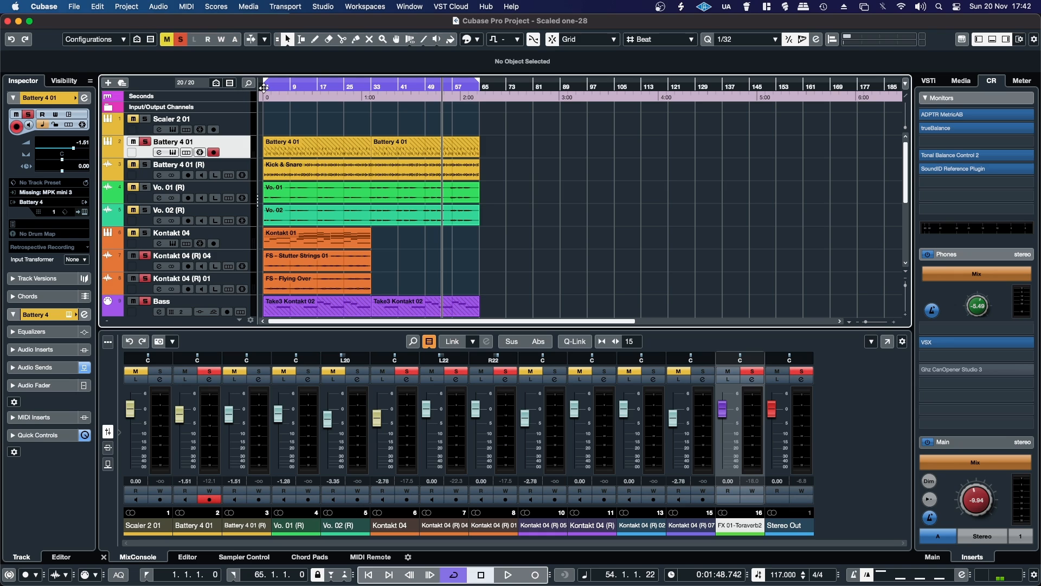
- Play Scaled one-28 from the project start to audition it, then stop
left_click(508, 575)
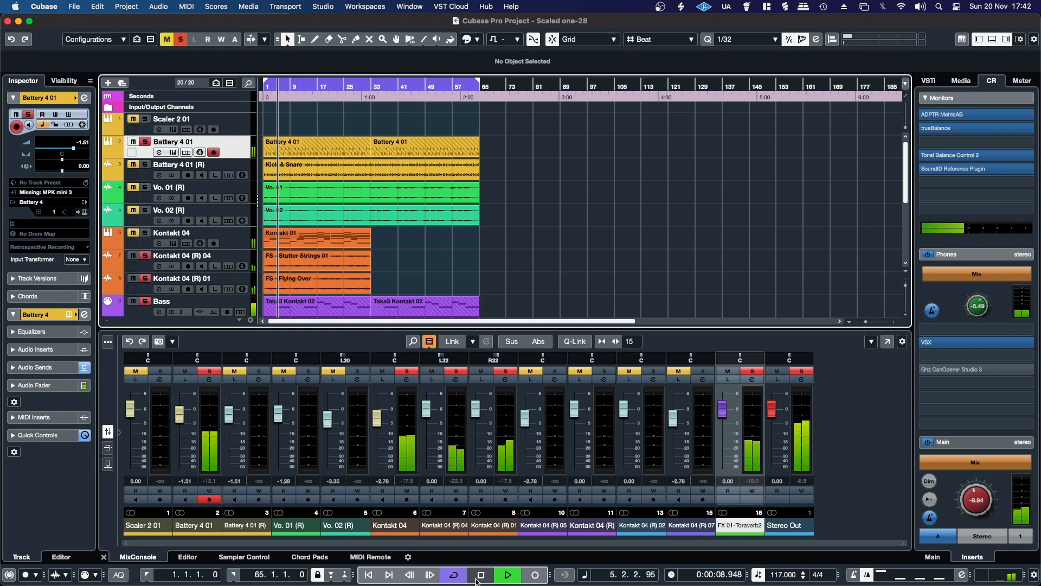
left_click(507, 575)
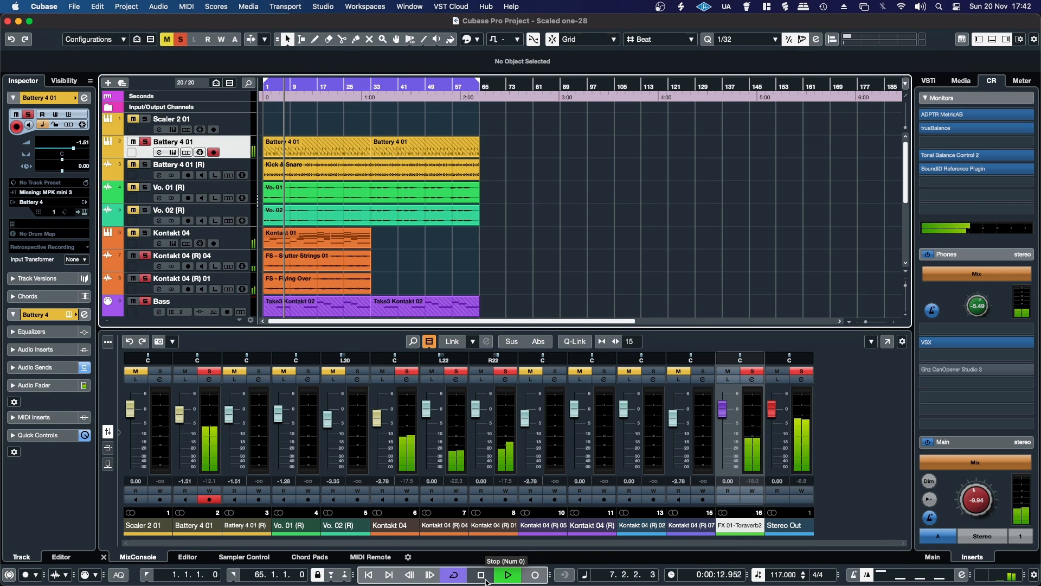
left_click(508, 575)
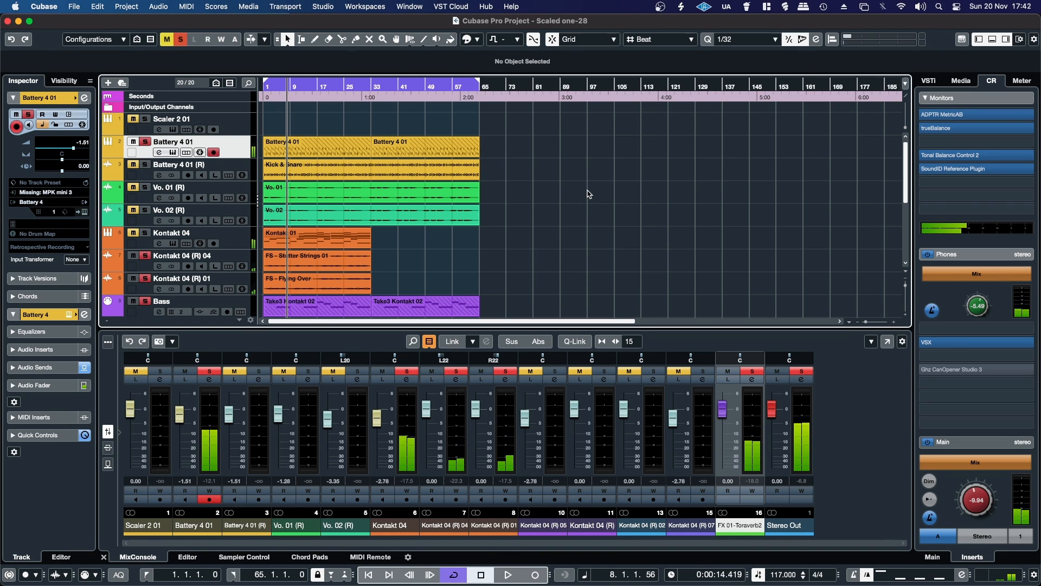